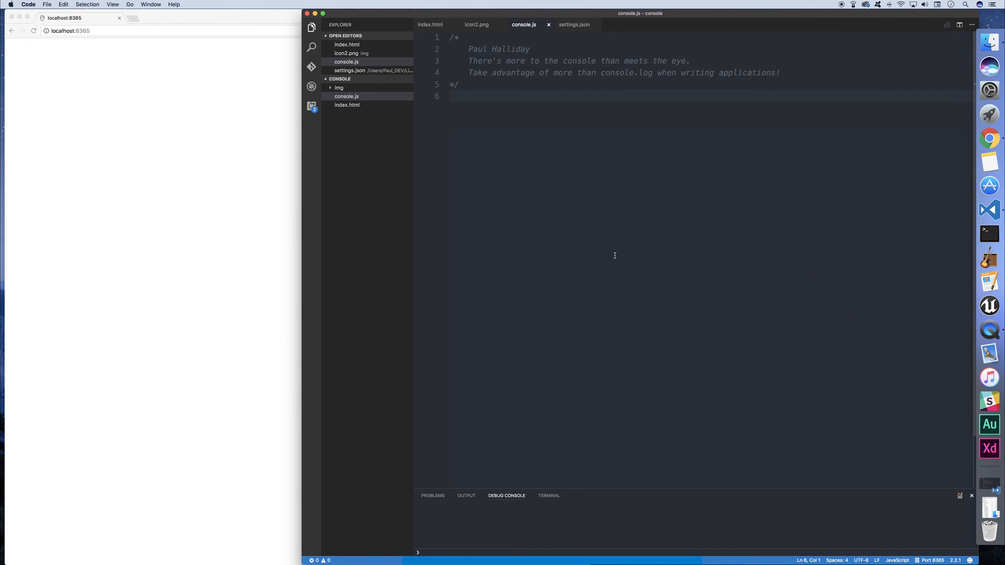
# Step: Write console.log("Hello World!"); on line 6 of console.js
pyautogui.write('console.log()')
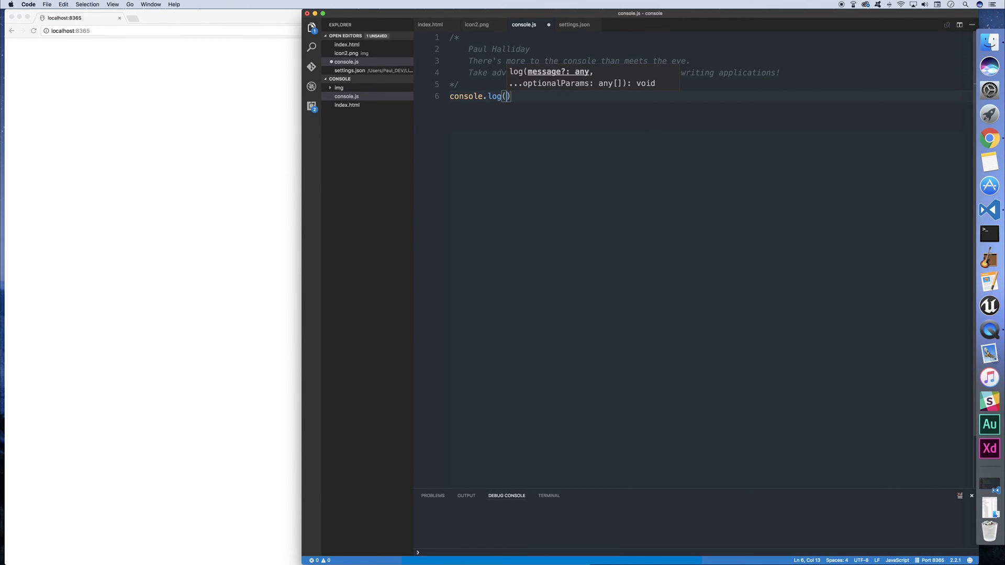
pyautogui.write('"Hello Wo"')
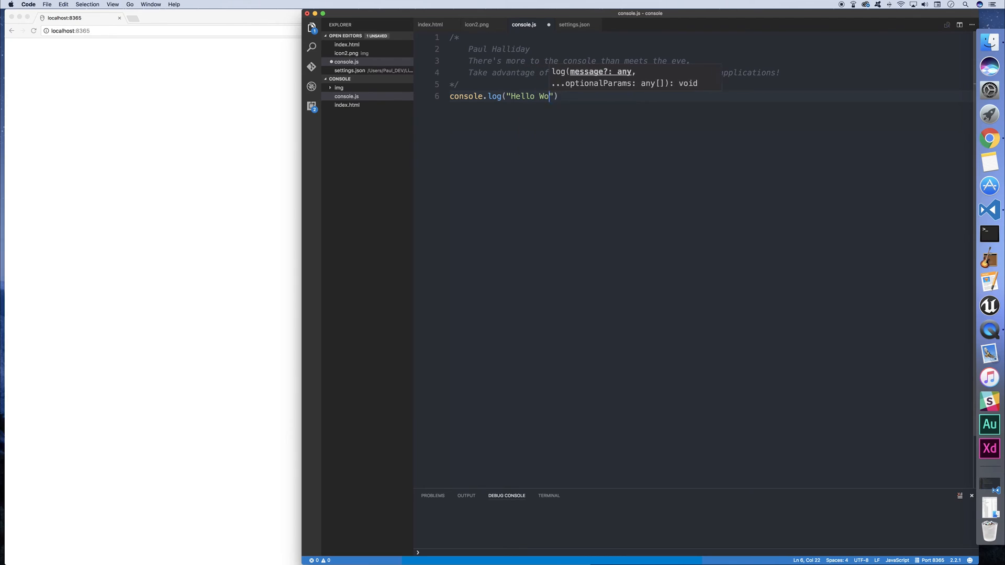
pyautogui.write('rld!')
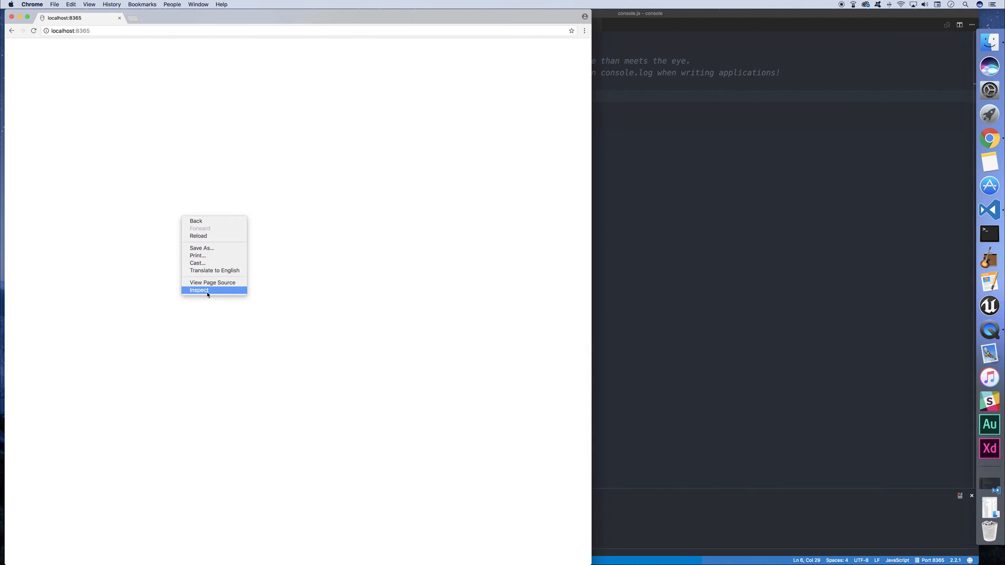
# Step: Inspect the page in Chrome and view the Console panel showing Hello World!
pyautogui.click(198, 290)
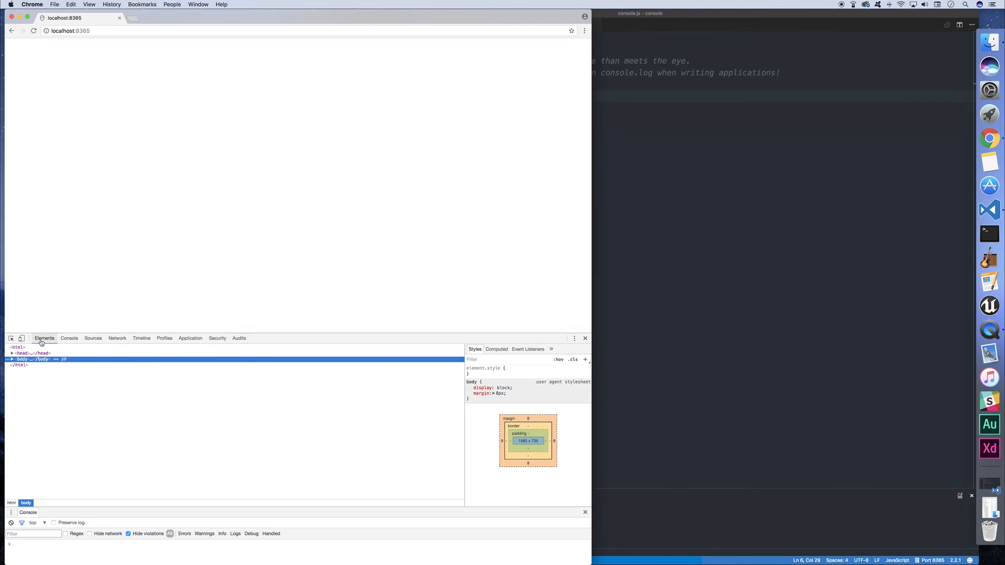
pyautogui.click(69, 338)
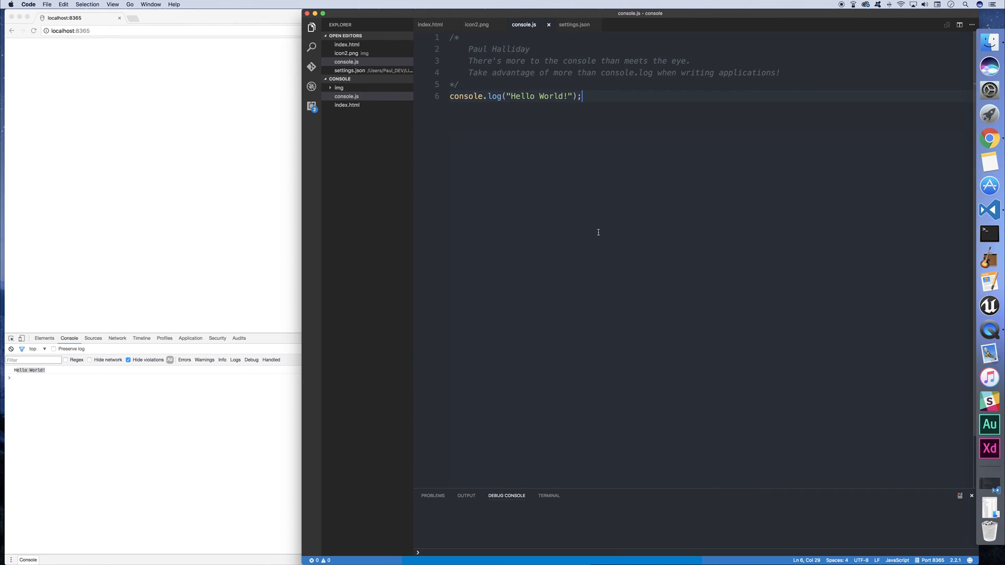
pyautogui.moveTo(564, 159)
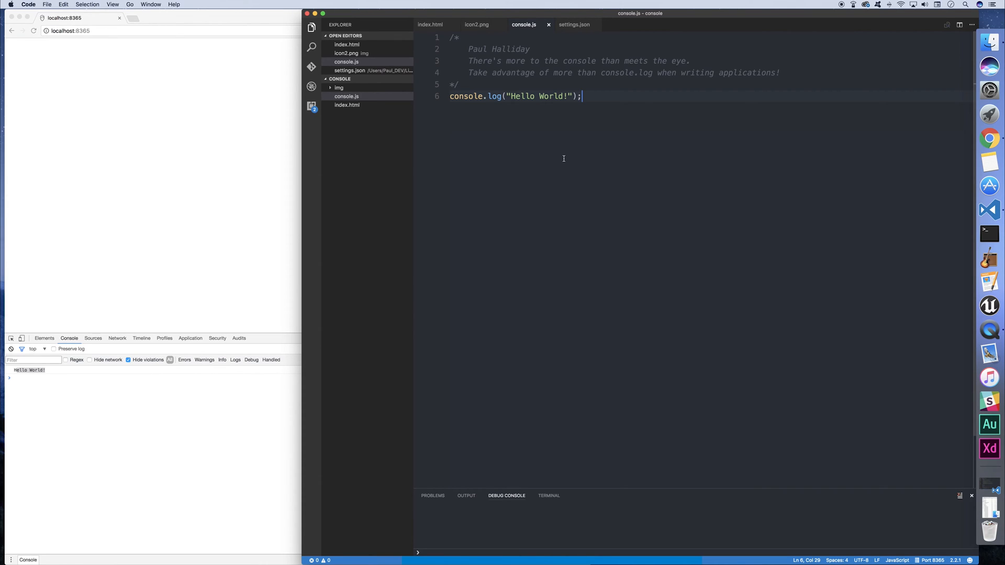
# Step: Add console.error("This is an error!"); on a new line 7
pyautogui.press('Enter')
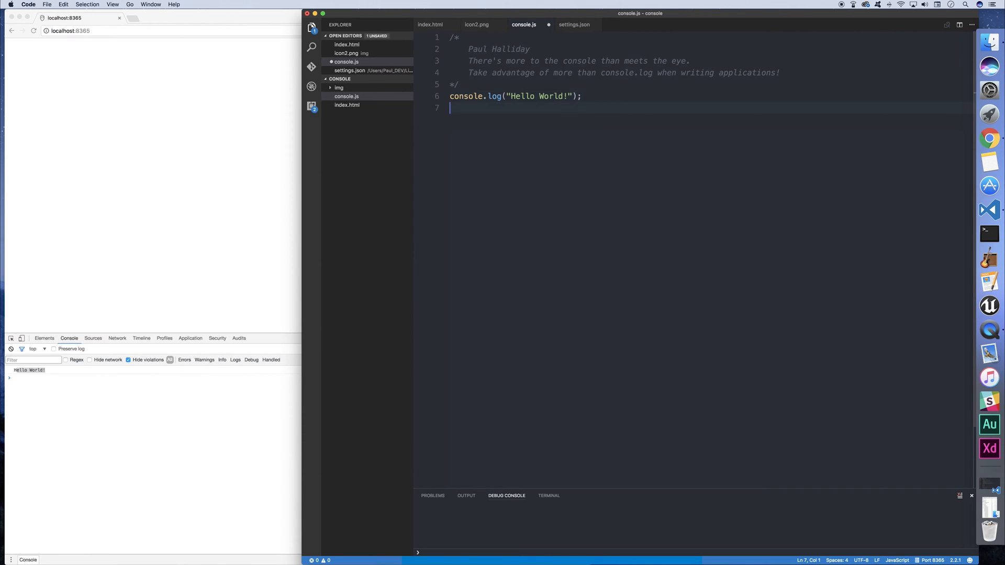
pyautogui.write('co')
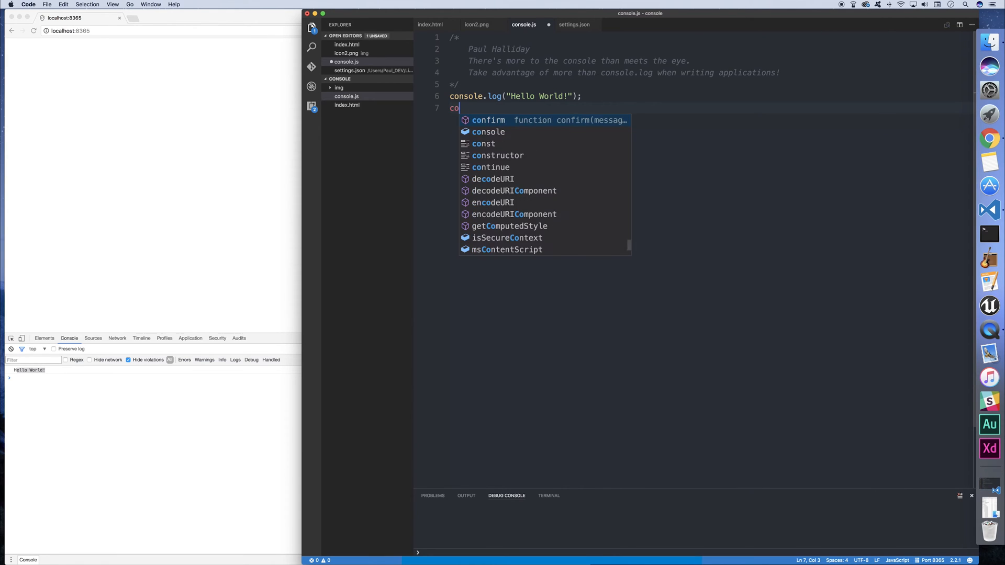
pyautogui.write('nsole.error(')
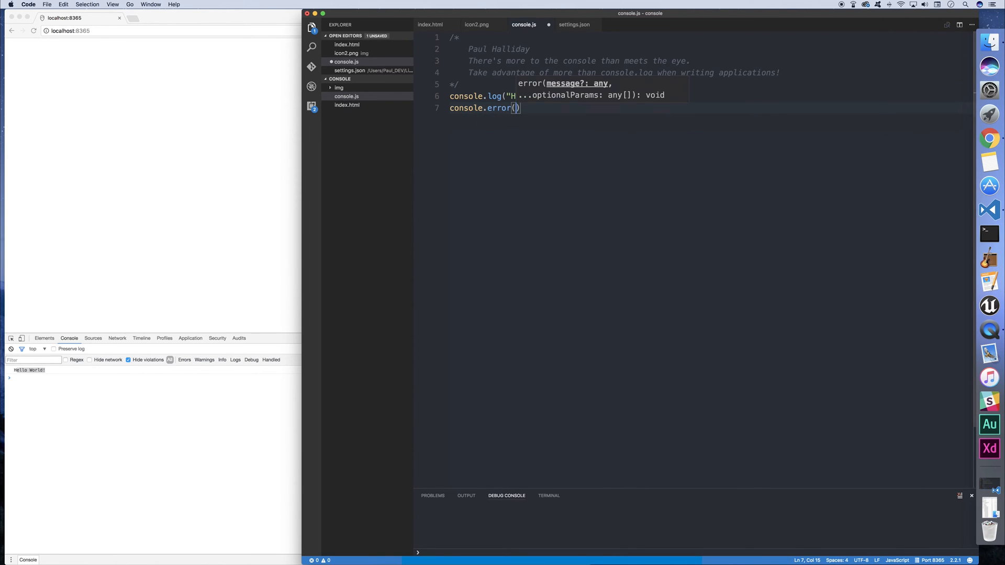
pyautogui.write('"This is an error!"')
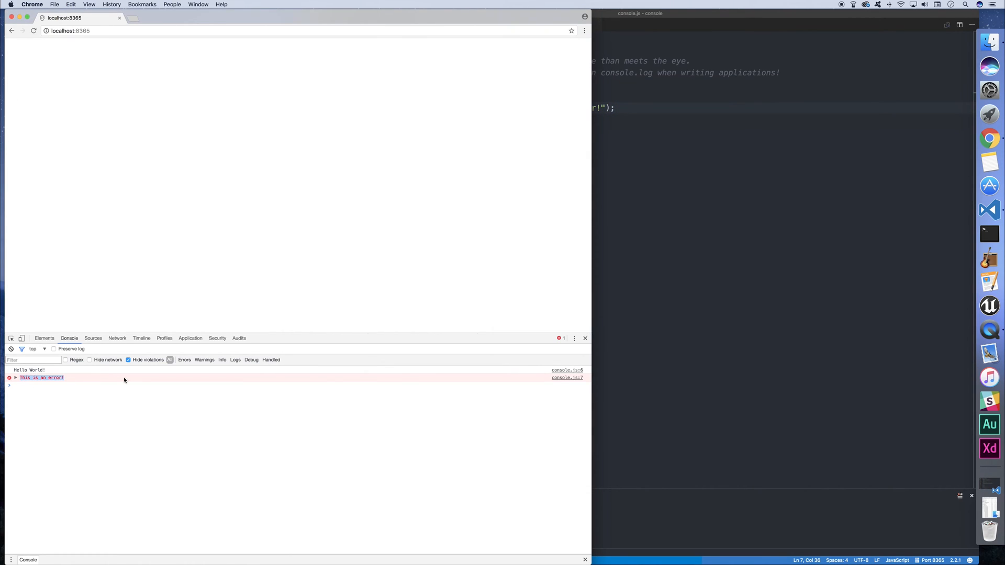
# Step: Expand the red error, follow its console.js:7 link, and return to the Console
pyautogui.click(16, 378)
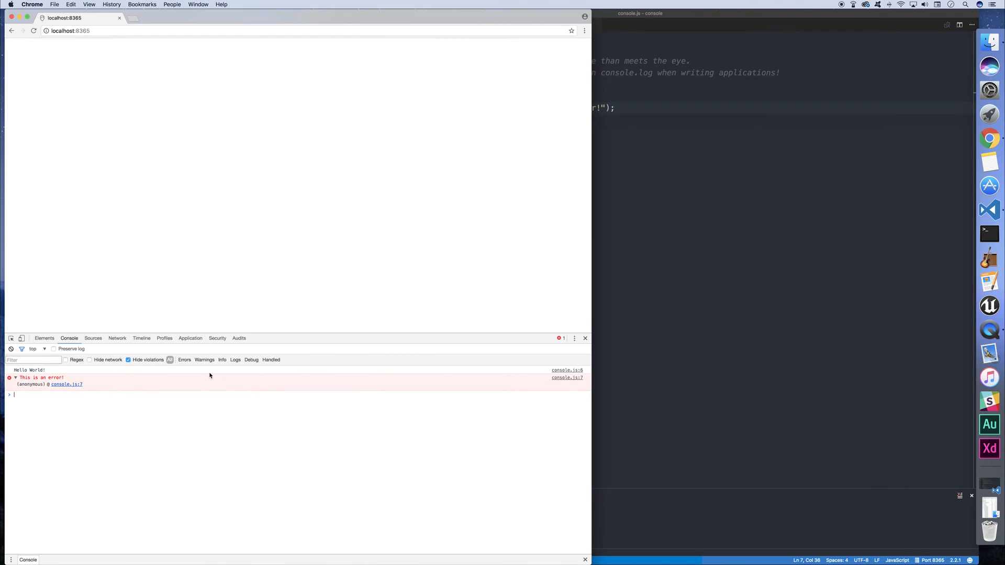
pyautogui.click(92, 339)
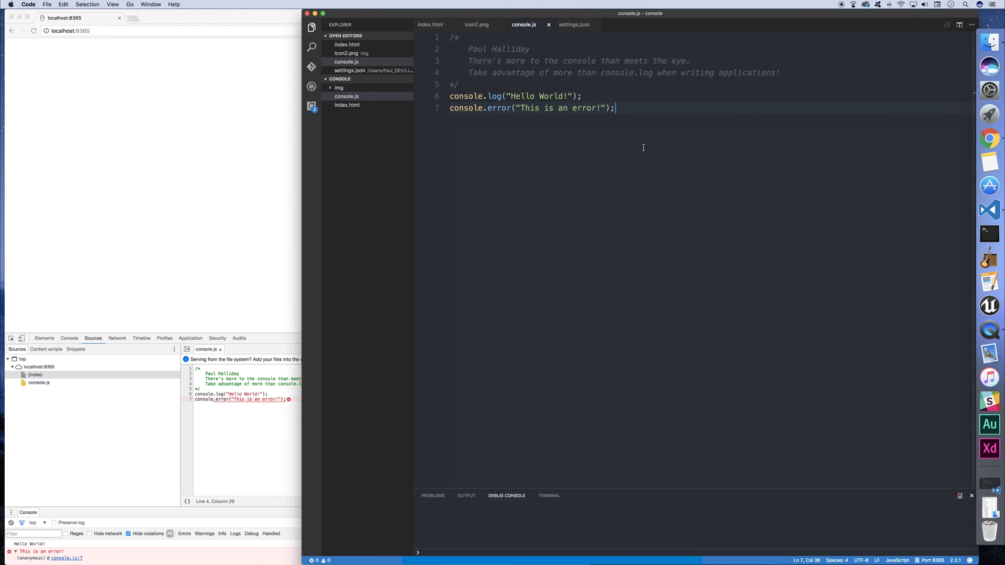
pyautogui.click(69, 338)
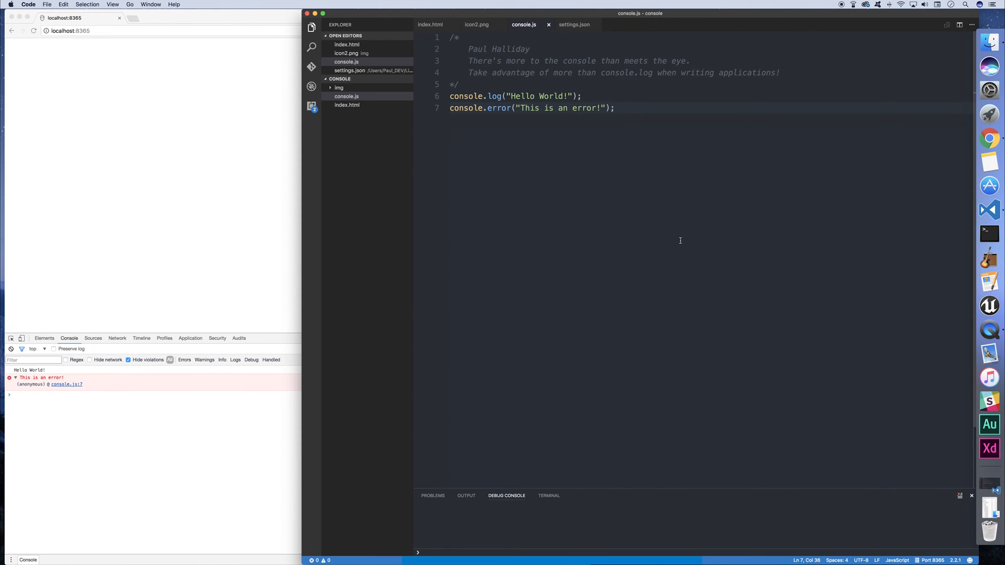
# Step: Add a console.warn("This is warning!") call on line 8 of console.js
pyautogui.write('console.warn')
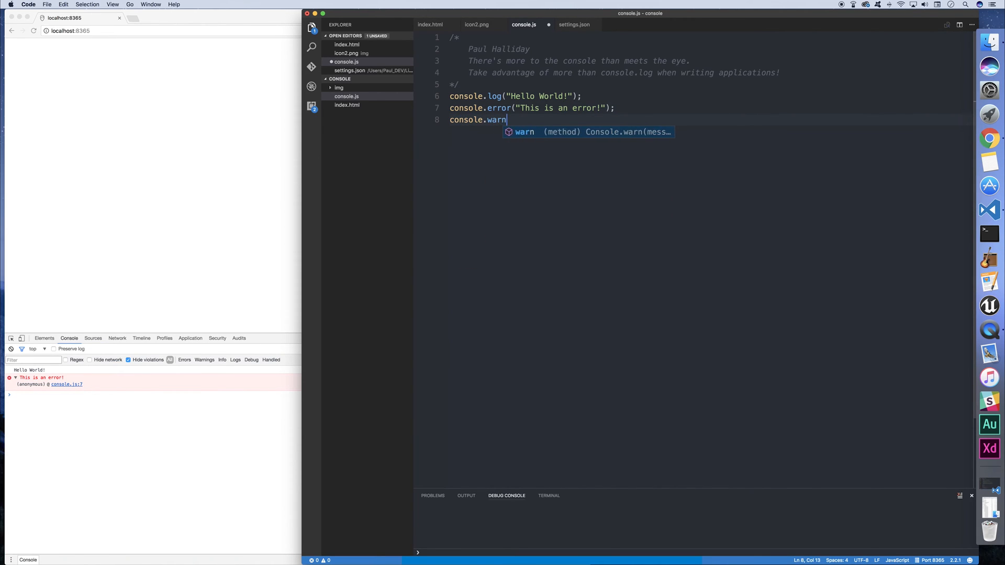
pyautogui.write('("This is wa')
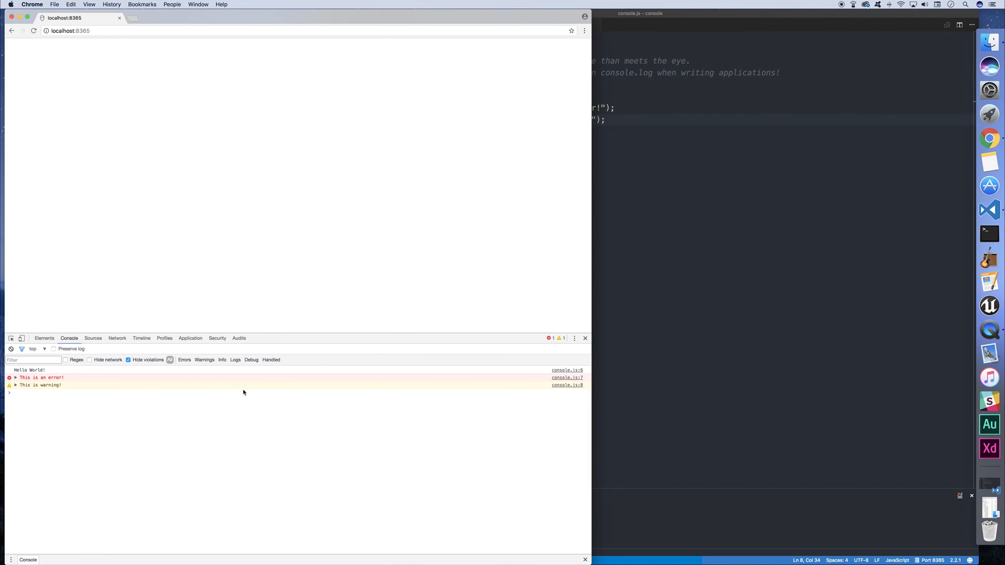
pyautogui.moveTo(54, 387)
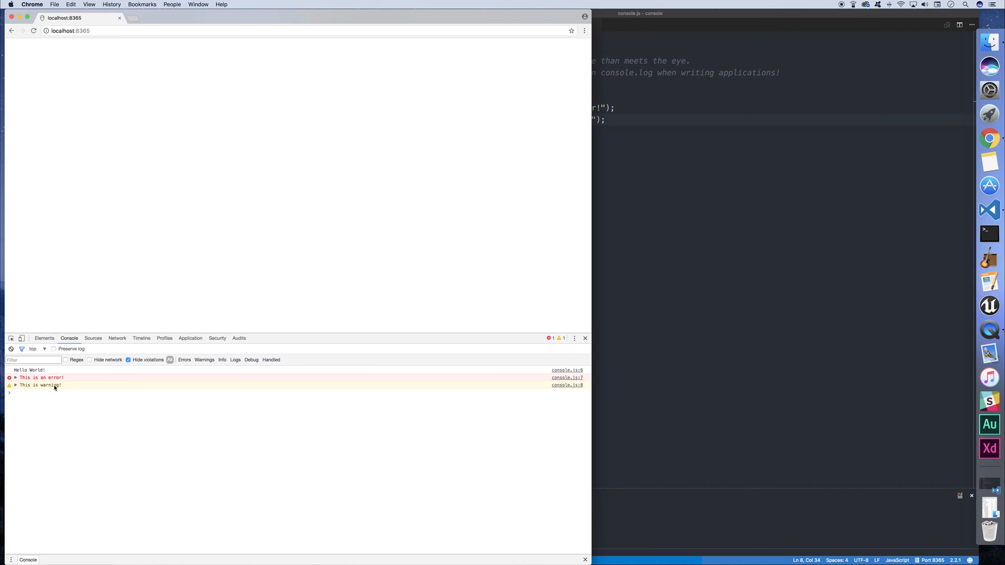
# Step: Follow the warning's console.js:8 link into Sources and select its text
pyautogui.click(92, 338)
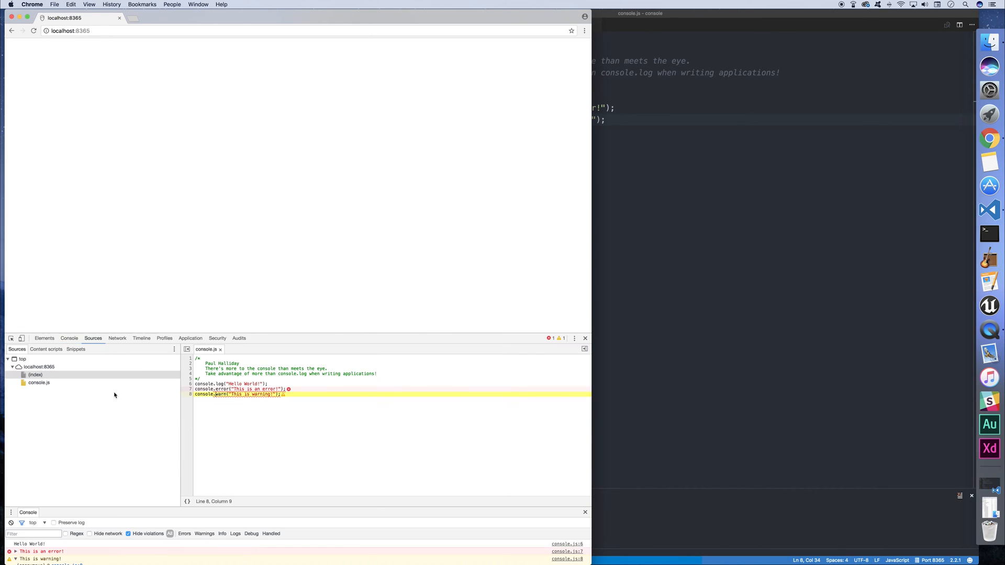
pyautogui.moveTo(195, 389); pyautogui.dragTo(280, 395)
pyautogui.write('console.info("THis is')
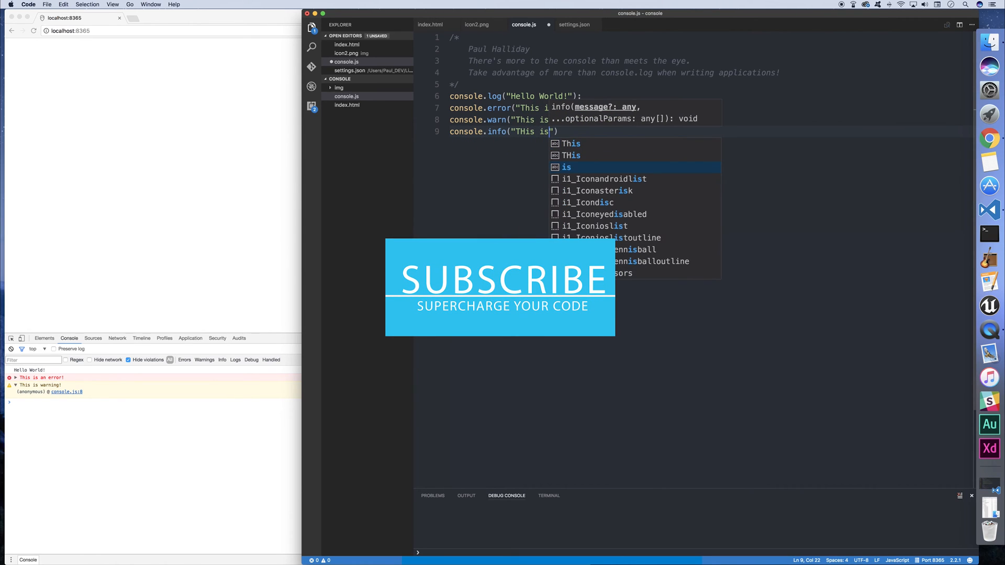
# Step: Write console.info("This is an info message!") and console.debug("This is a debug message!") on lines 9 and 10
pyautogui.write('an info message!')
pyautogui.write('console.de')
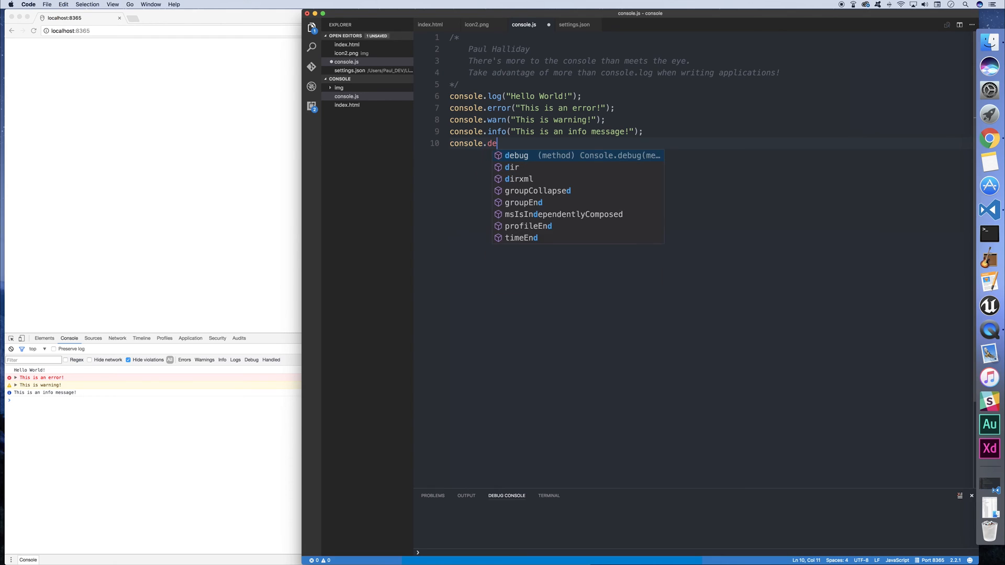
pyautogui.write('bug("Thi')
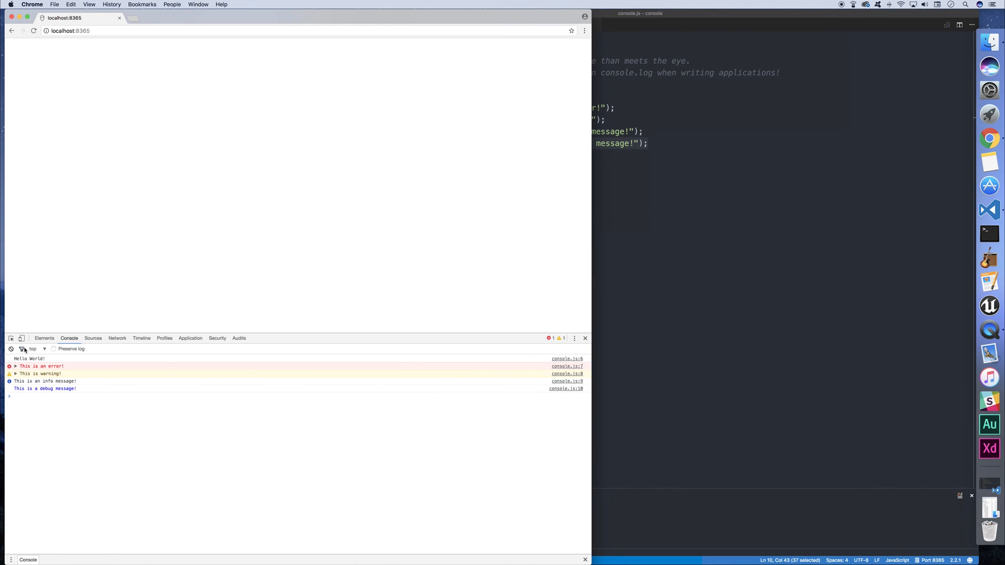
# Step: Filter the console by Errors, Warnings, Info, Logs and Debug in turn, then show All again
pyautogui.click(21, 349)
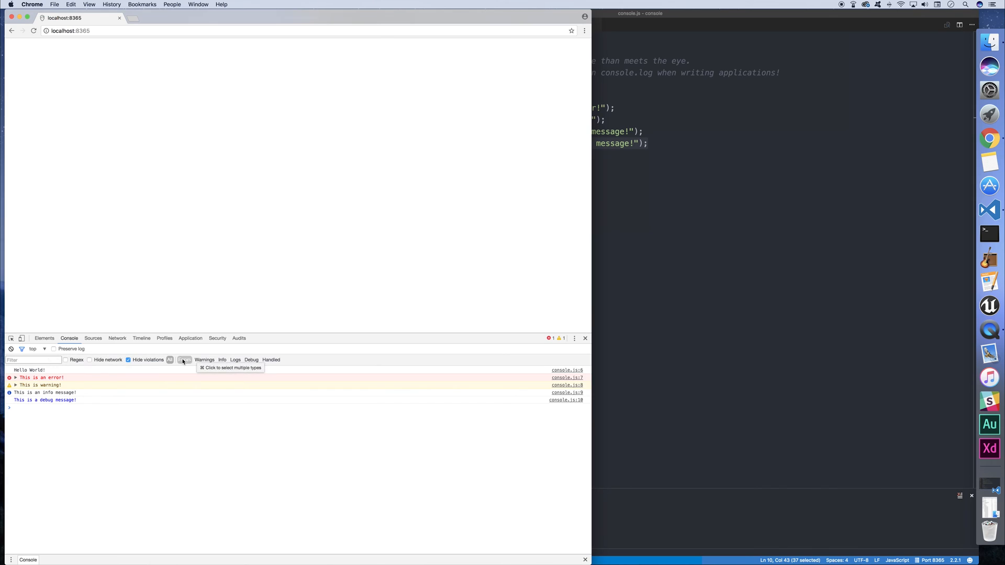
pyautogui.click(184, 361)
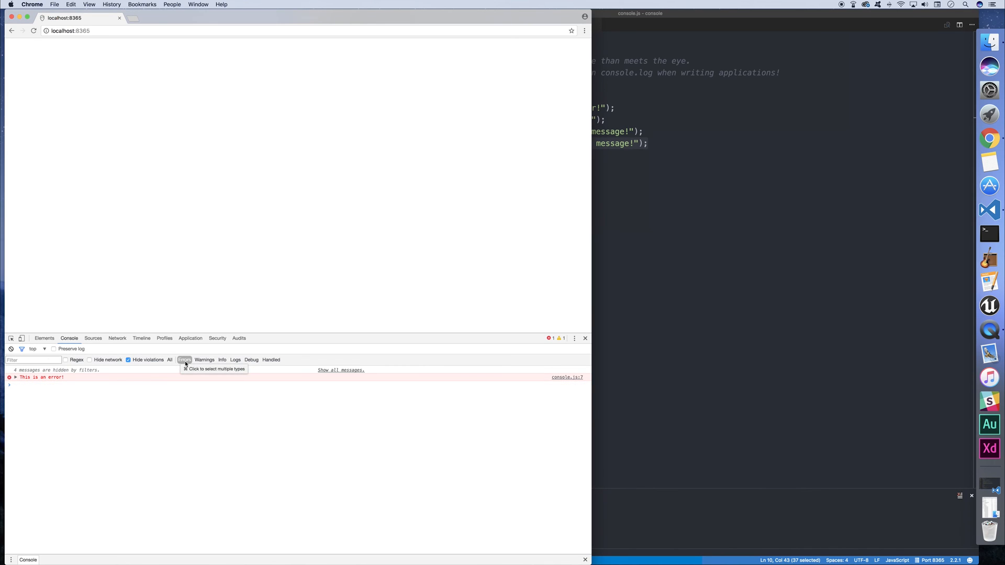
pyautogui.click(204, 360)
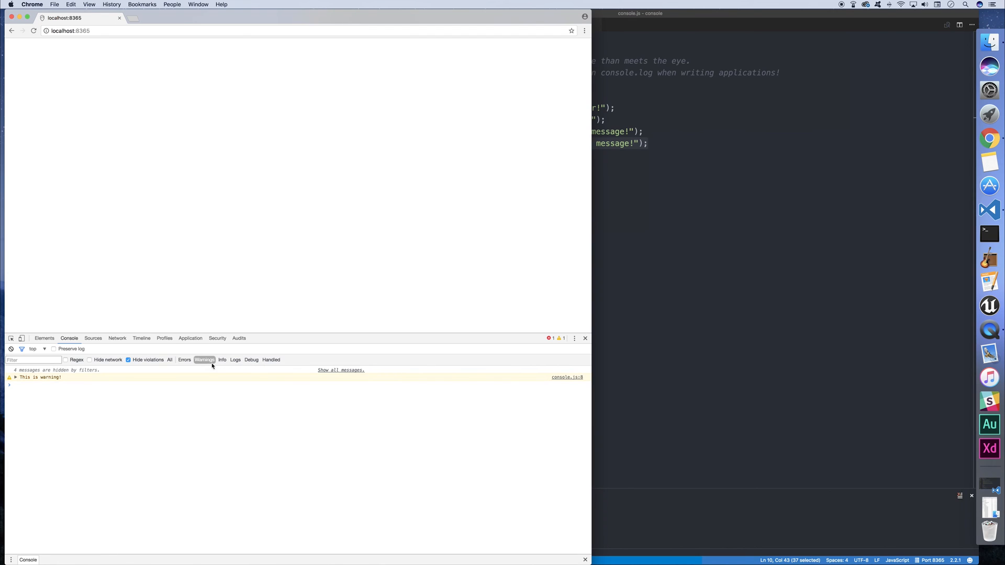
pyautogui.click(222, 360)
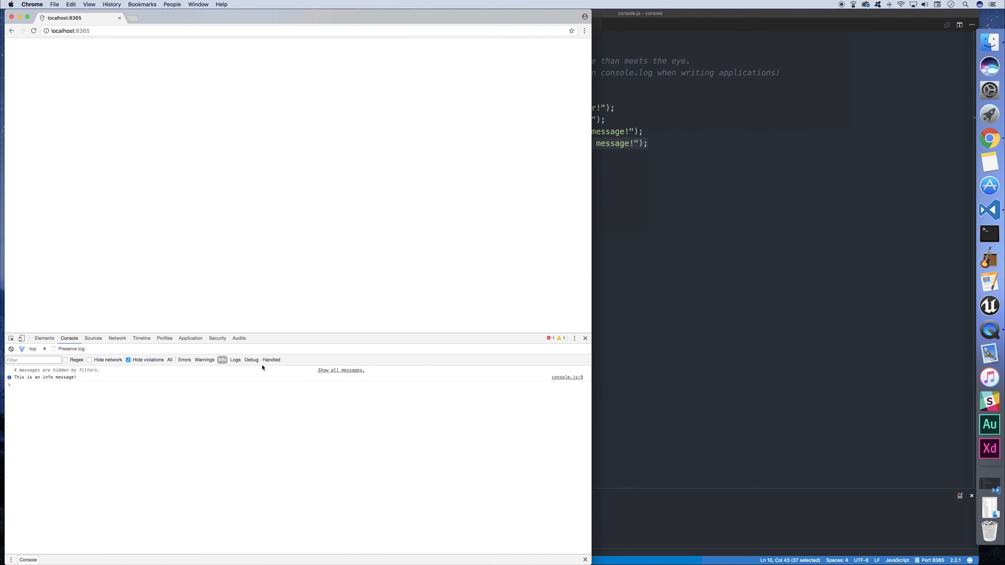
pyautogui.click(234, 360)
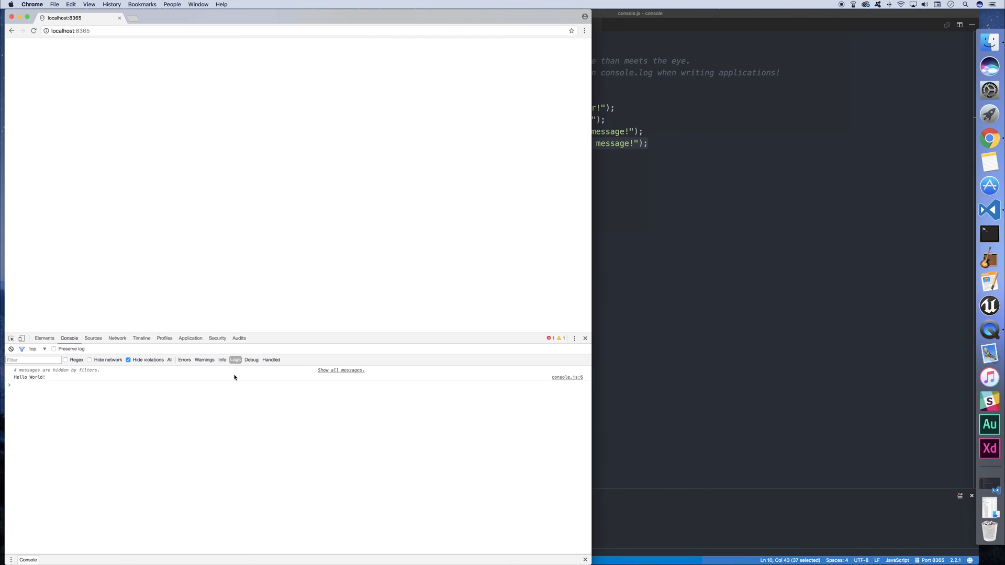
pyautogui.click(252, 360)
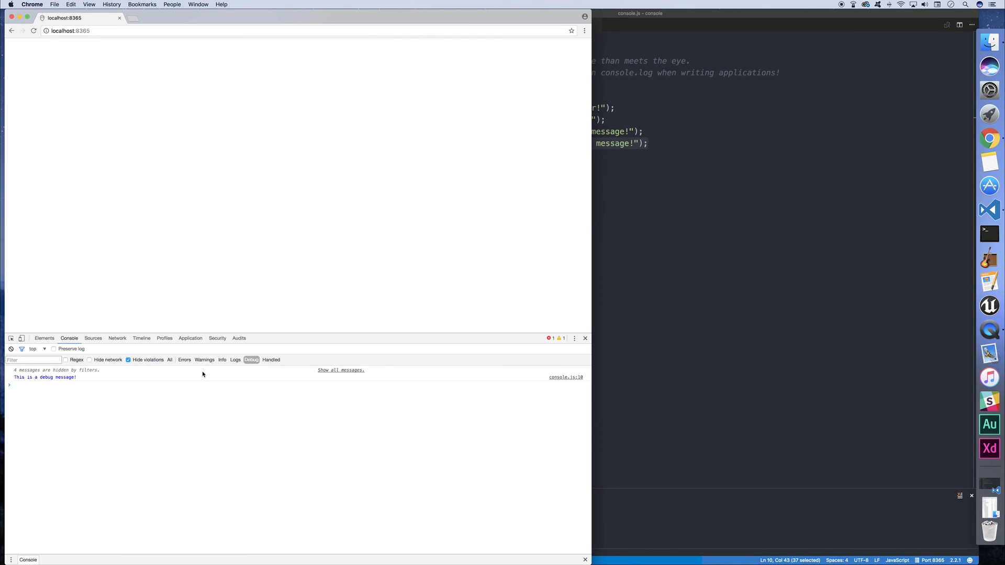
pyautogui.click(169, 360)
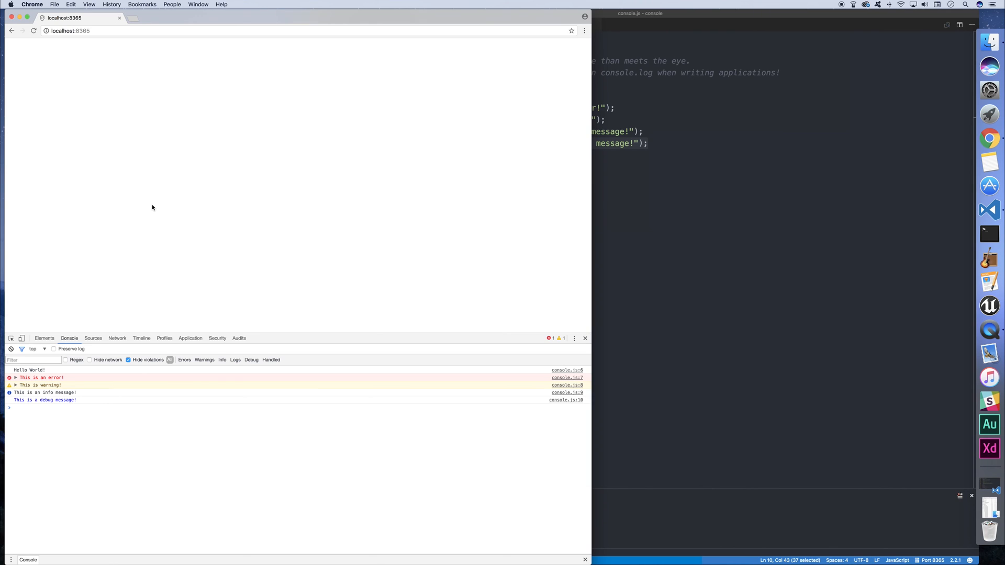
# Step: Filter to errors only, then leave the console showing only the info message
pyautogui.click(185, 360)
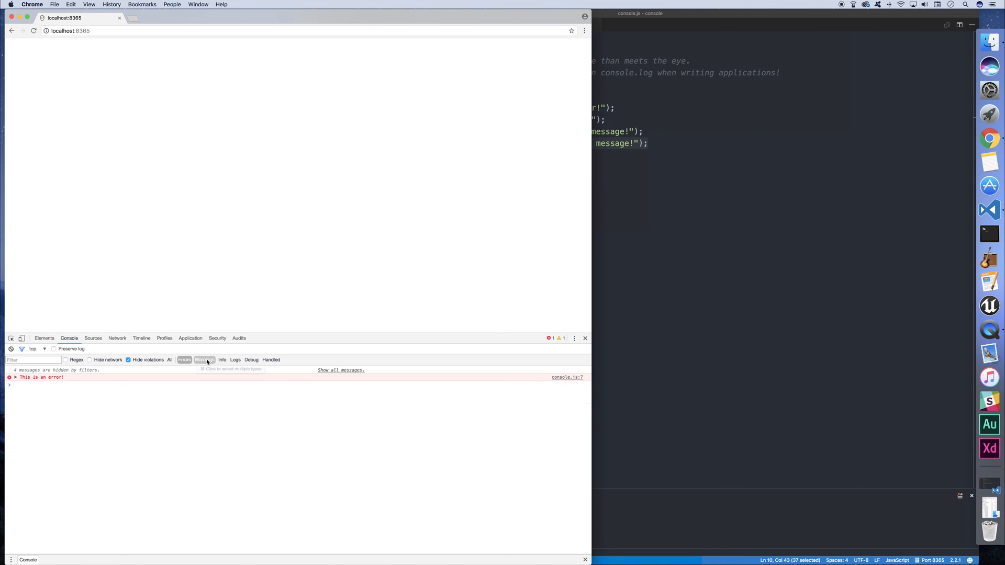
pyautogui.click(222, 360)
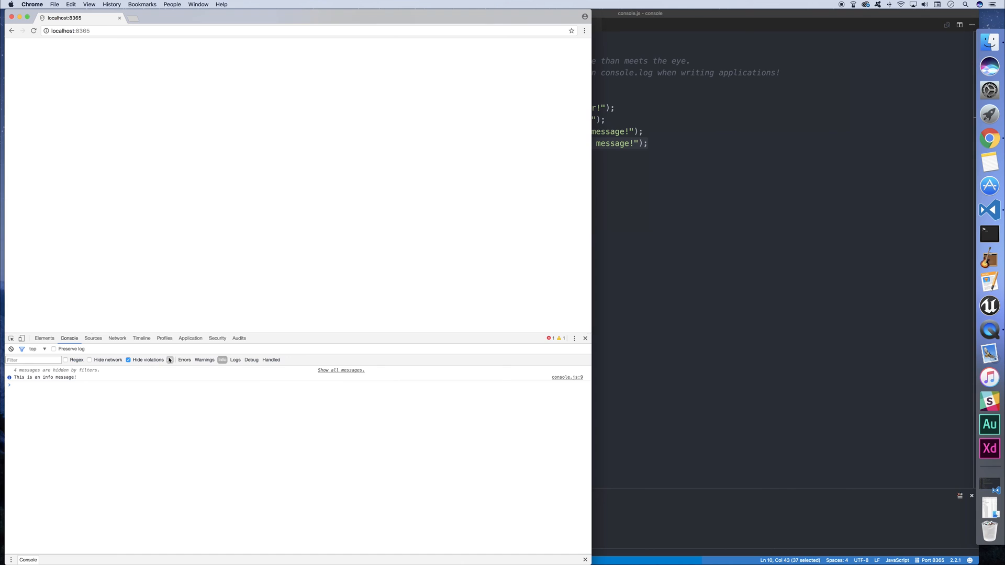